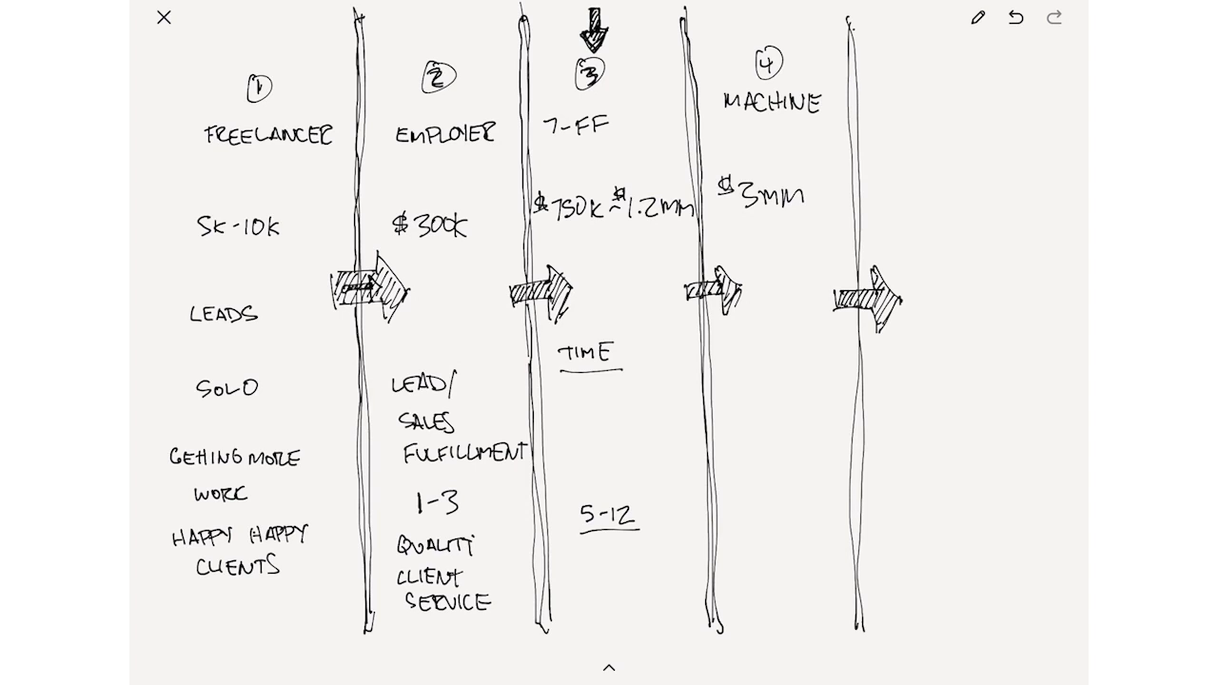
# Step: Draw an asterisk beside the first circled stage number
pyautogui.moveTo(255, 57); pyautogui.dragTo(259, 59)
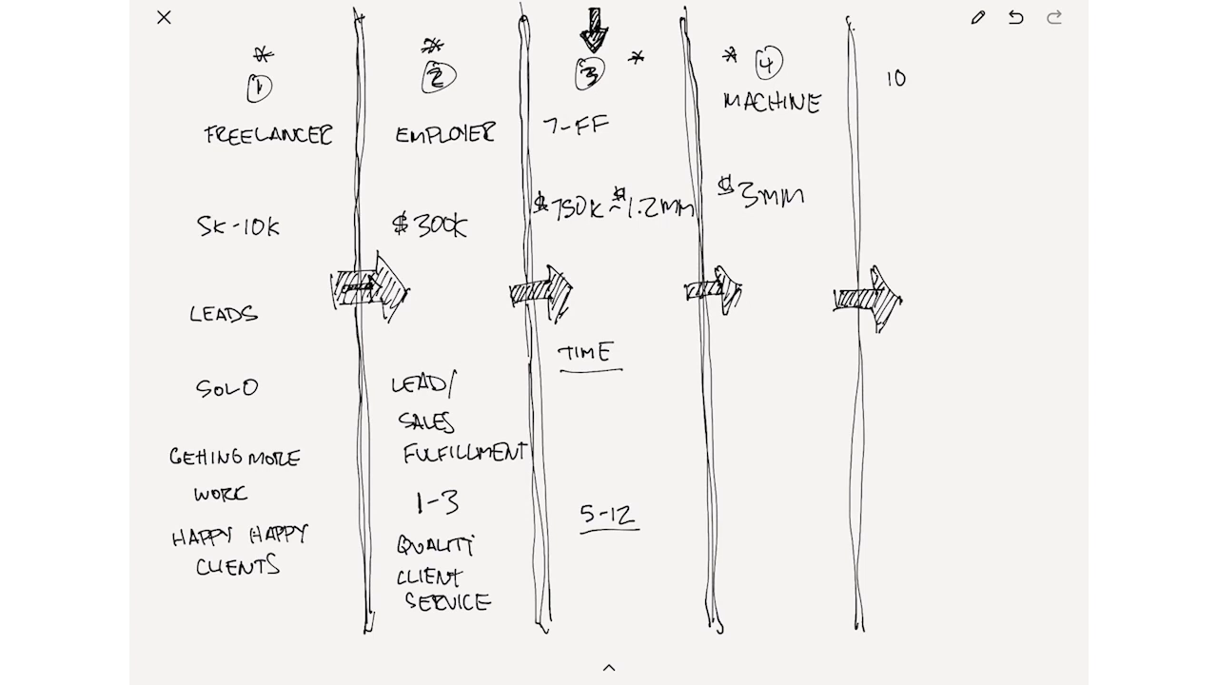
# Step: Extend the note to read 10/3, circle the 10k and $300k figures, and add 100K above the 5k-10k range
pyautogui.write('/3')
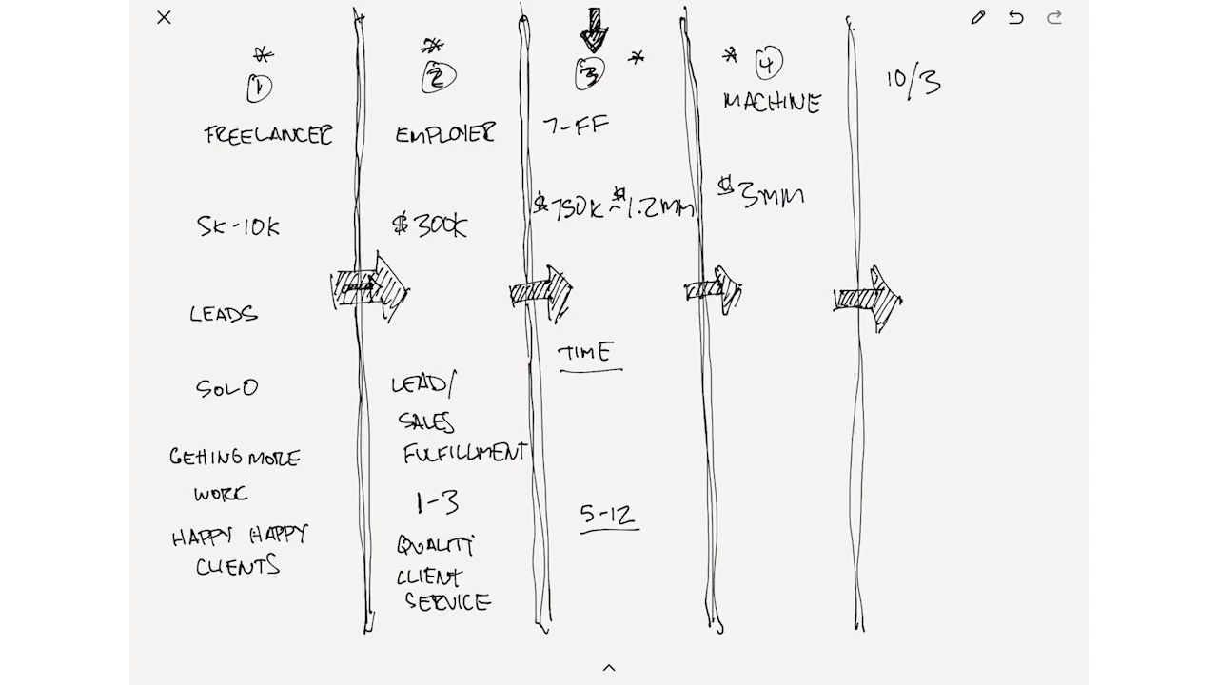
pyautogui.moveTo(381, 200); pyautogui.dragTo(486, 257)
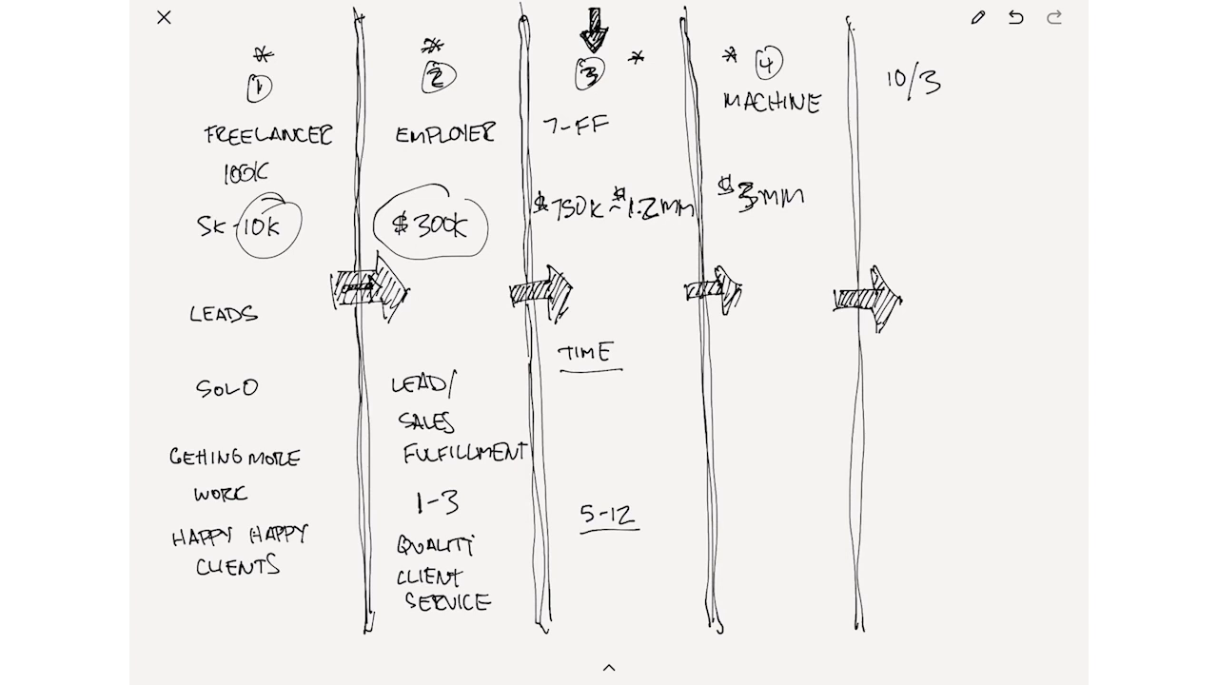
pyautogui.moveTo(304, 181); pyautogui.dragTo(323, 181)
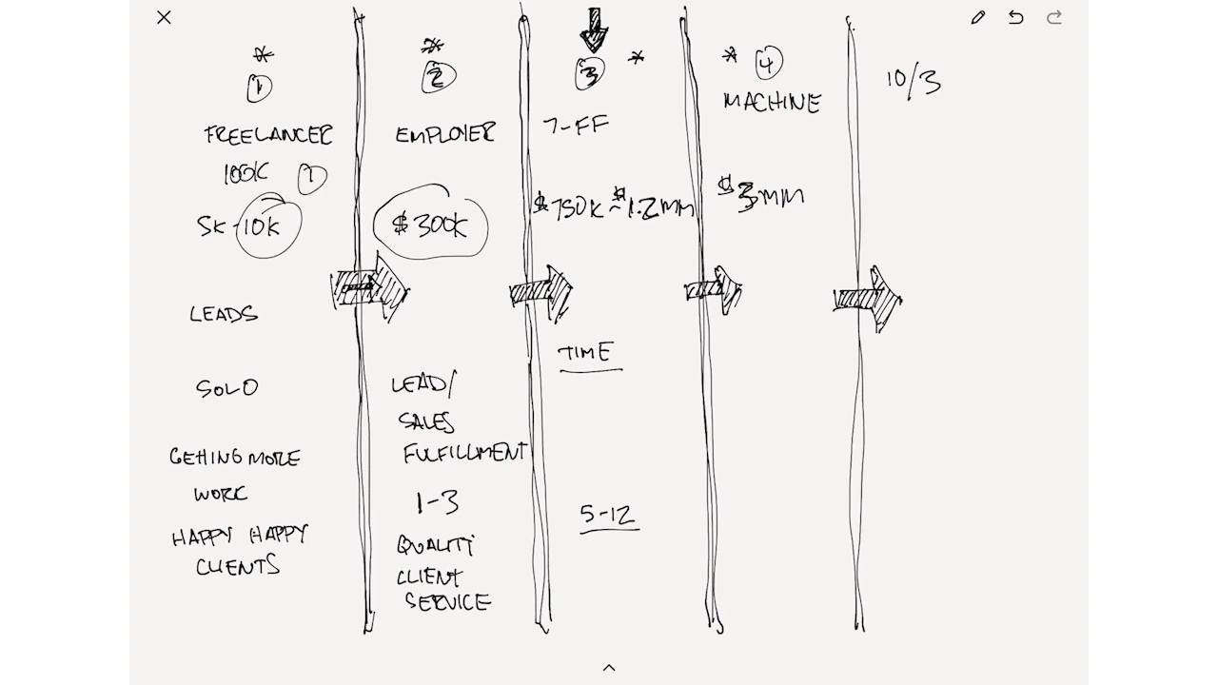